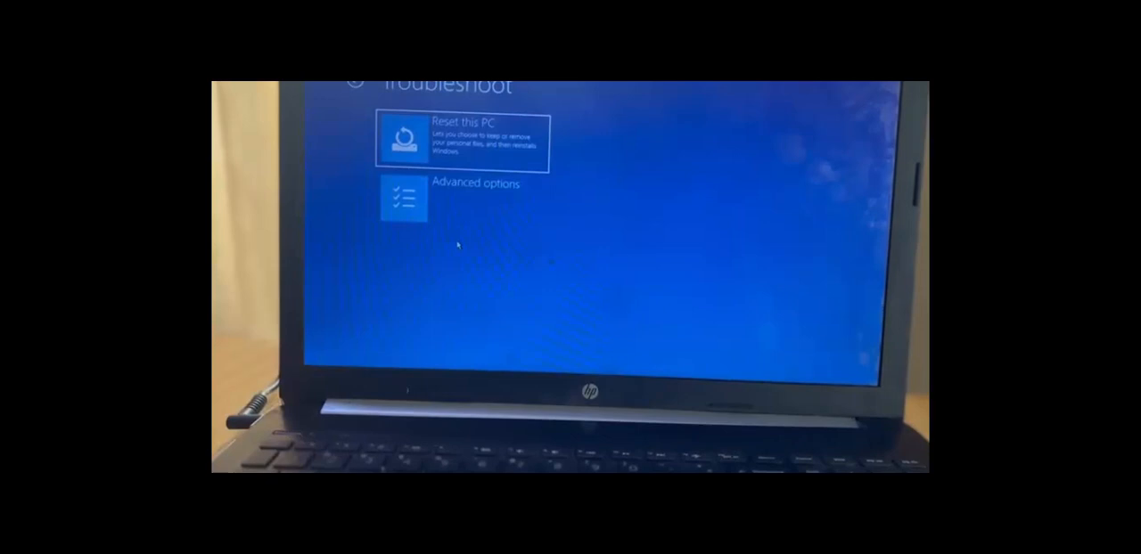
Step: Go from Troubleshoot into Advanced options and choose Startup Settings
left_click(405, 196)
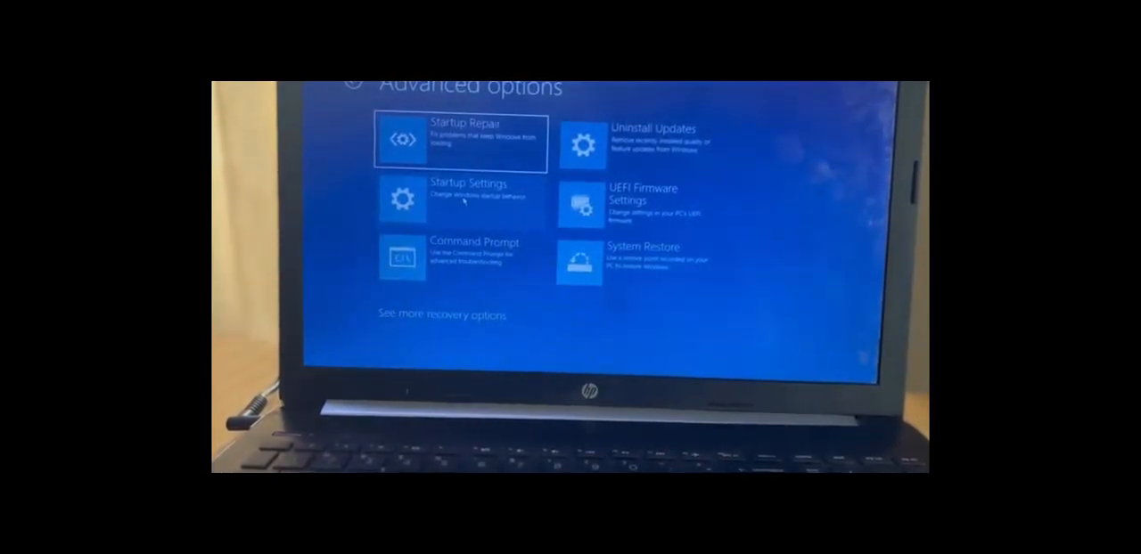
left_click(460, 198)
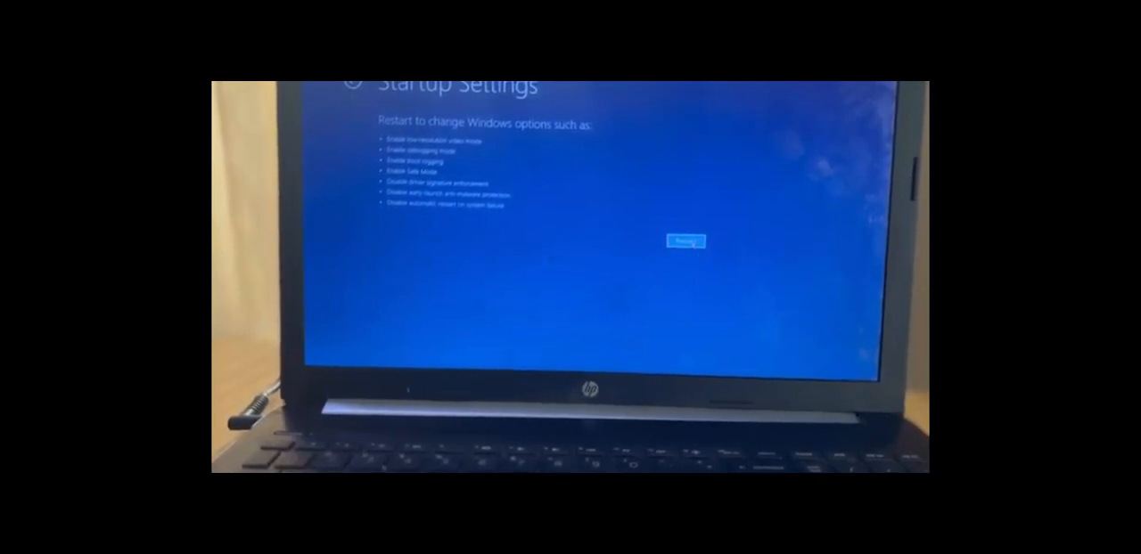
Step: Restart the laptop from Startup Settings so safe mode can be selected
left_click(684, 243)
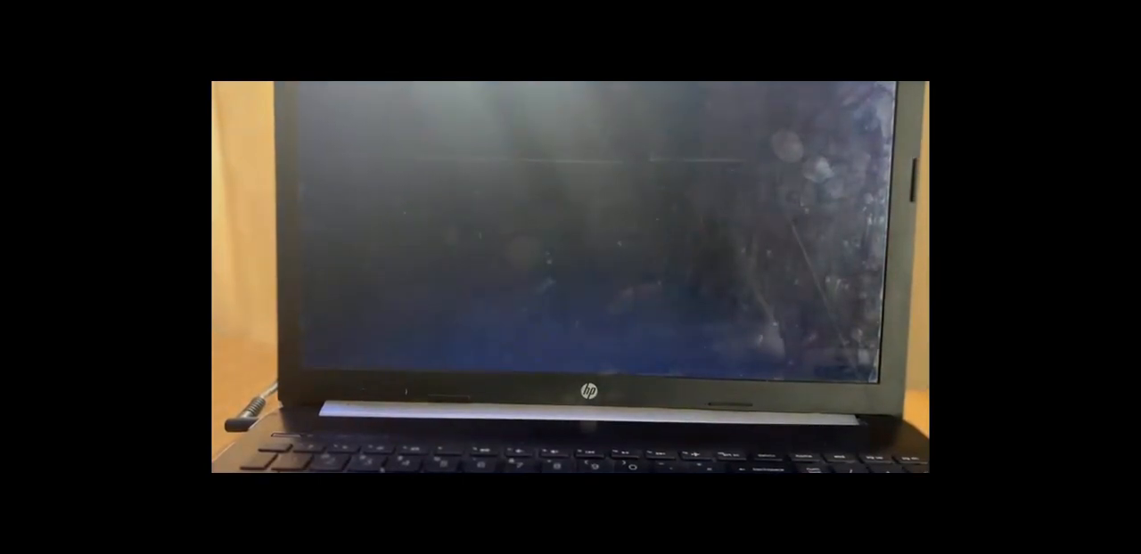